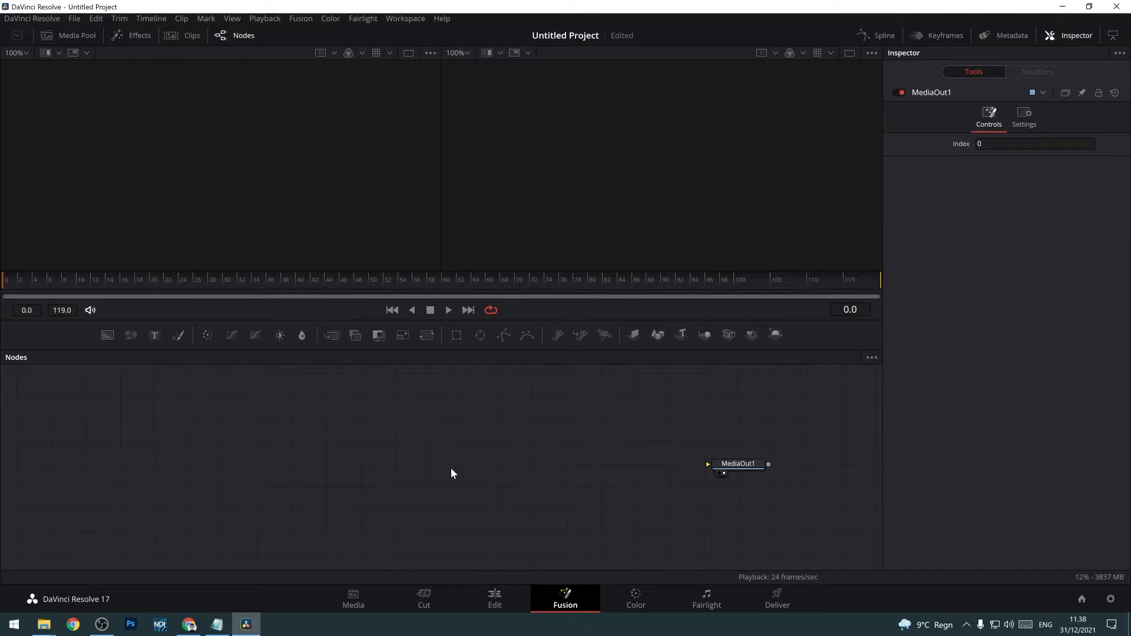
# Load the green forest photo into a Loader node and rename it IMAGE.
pyautogui.write('xf')
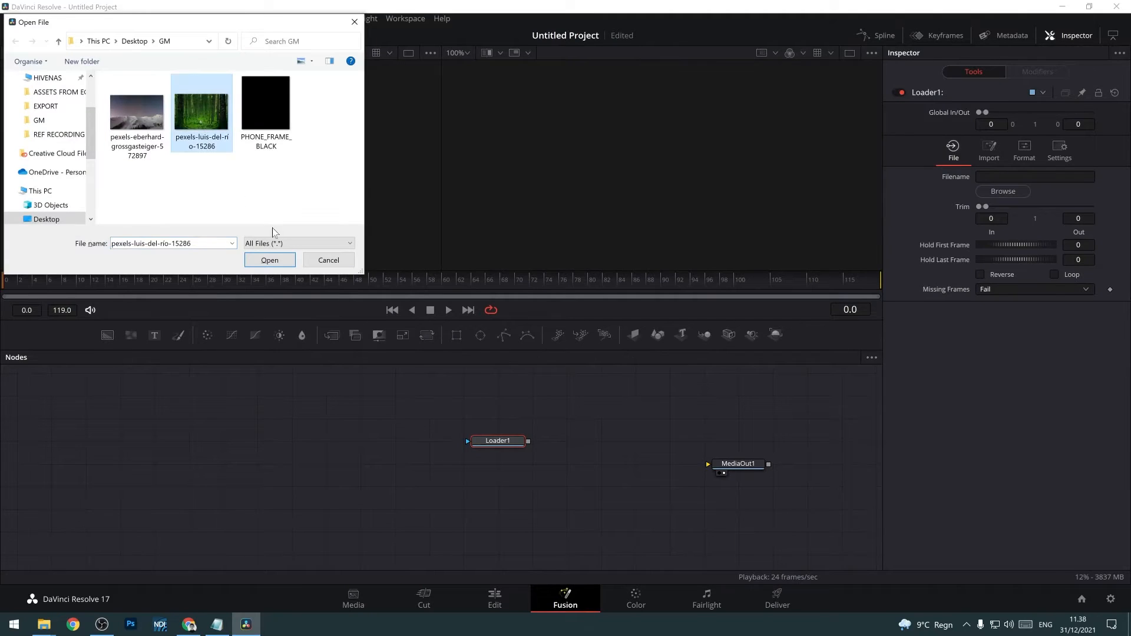
pyautogui.click(270, 260)
pyautogui.write('loa')
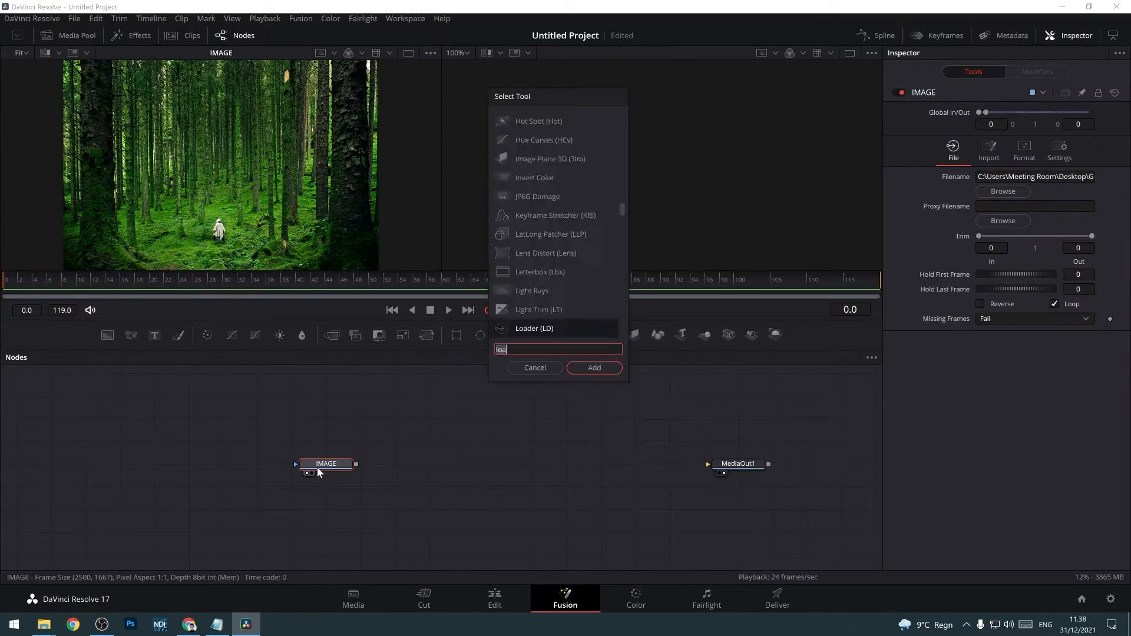
pyautogui.click(594, 368)
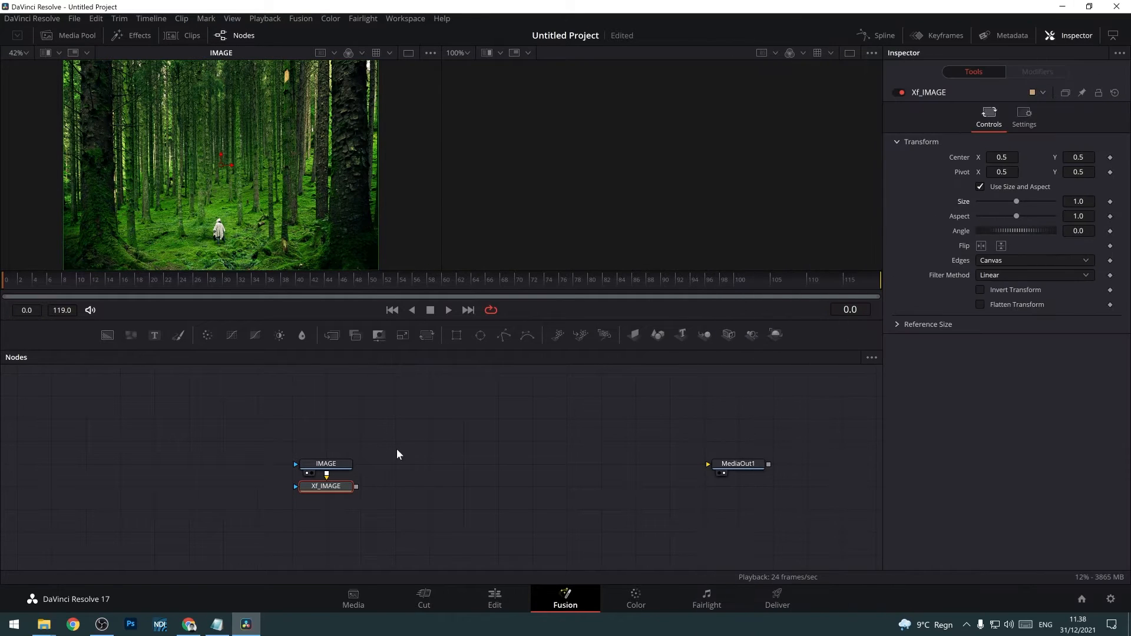
pyautogui.moveTo(405, 493)
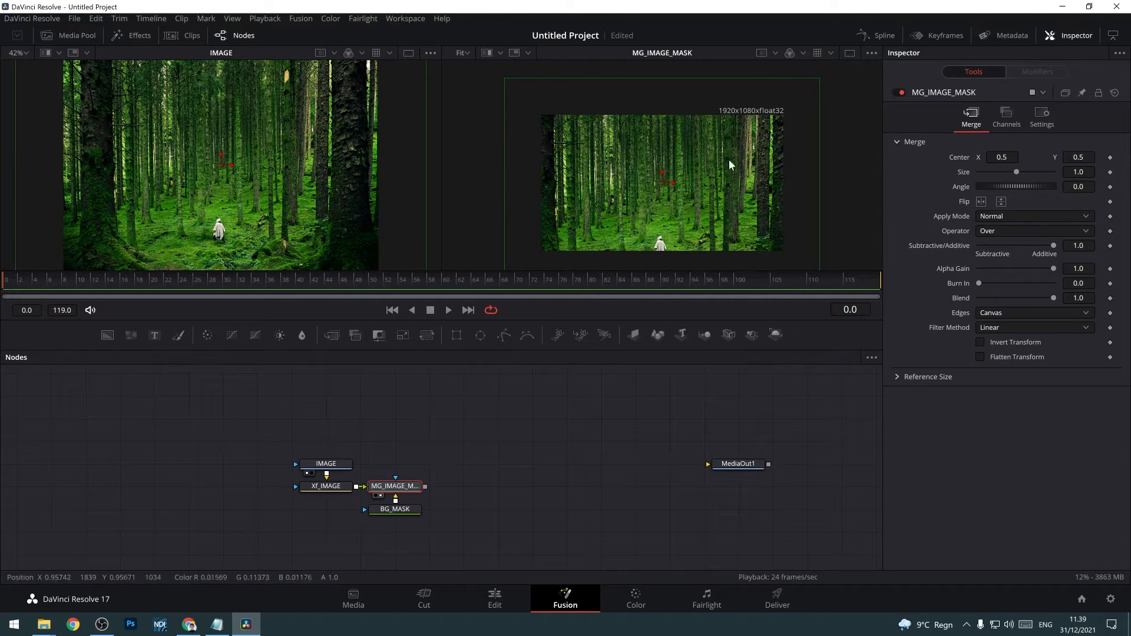
# Adjust the Xf_IMAGE transform feeding MG_IMAGE_MASK over the BG_MASK background.
pyautogui.click(325, 486)
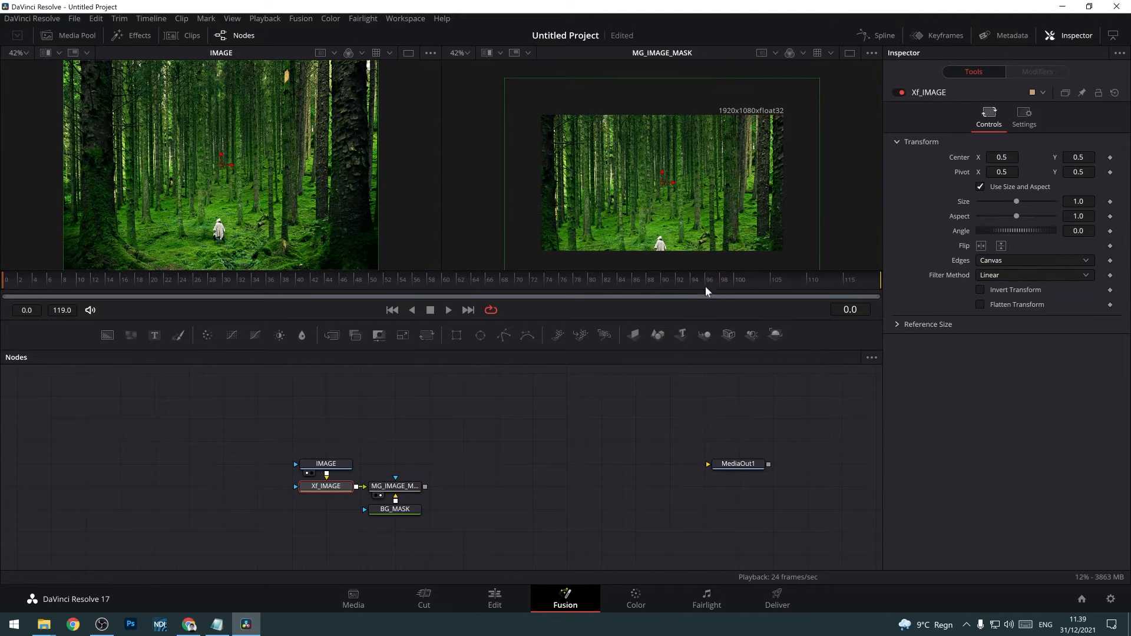
pyautogui.moveTo(1015, 201); pyautogui.dragTo(999, 201)
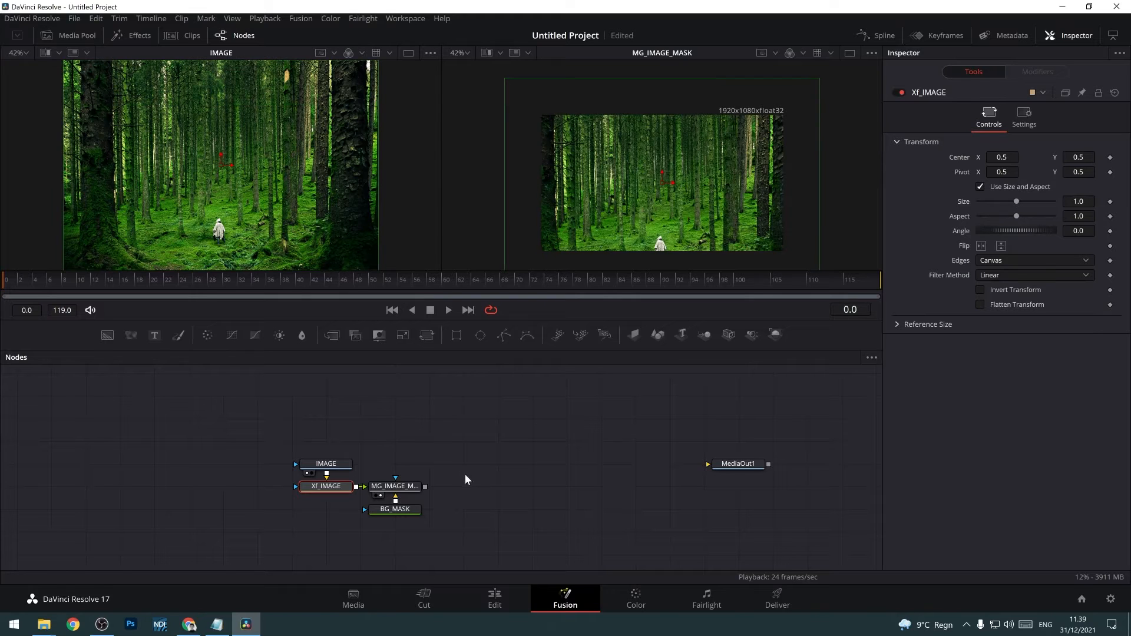
# Load PHONE_FRAME_BLACK, resize the forest image, and set MG_IMAGE_MASK's Operator to In.
pyautogui.click(395, 486)
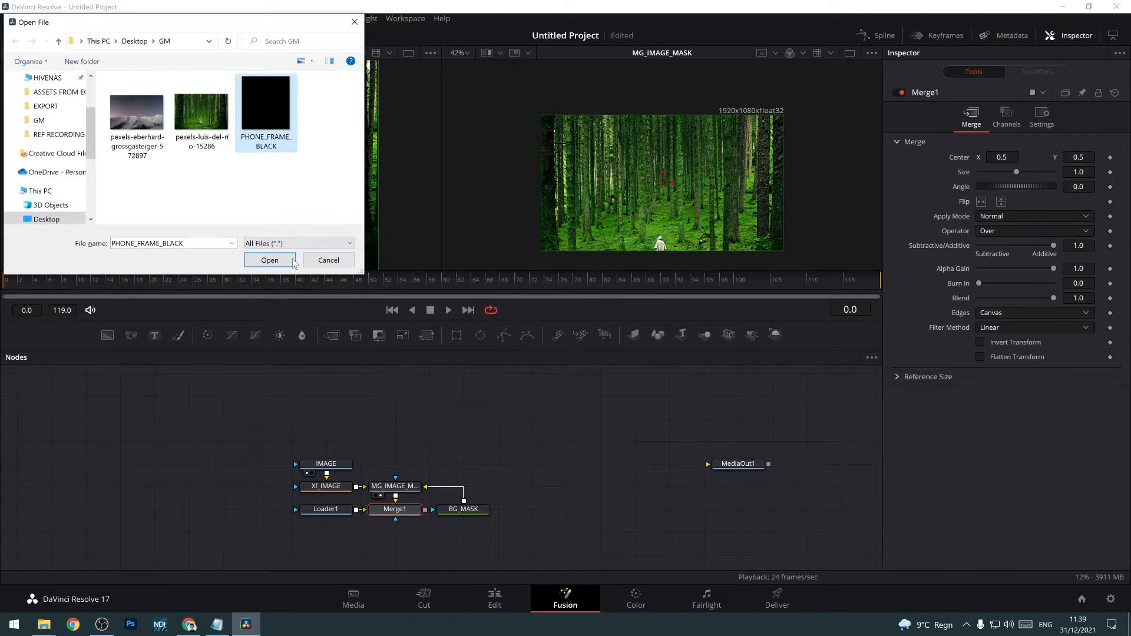
pyautogui.click(269, 260)
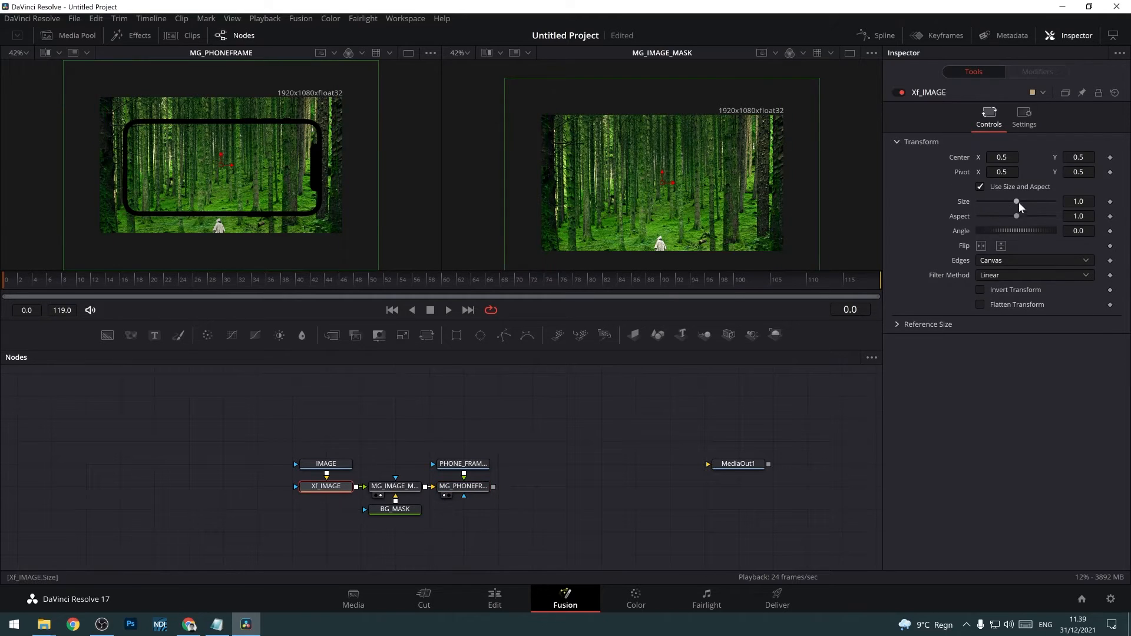
pyautogui.moveTo(1017, 201); pyautogui.dragTo(999, 202)
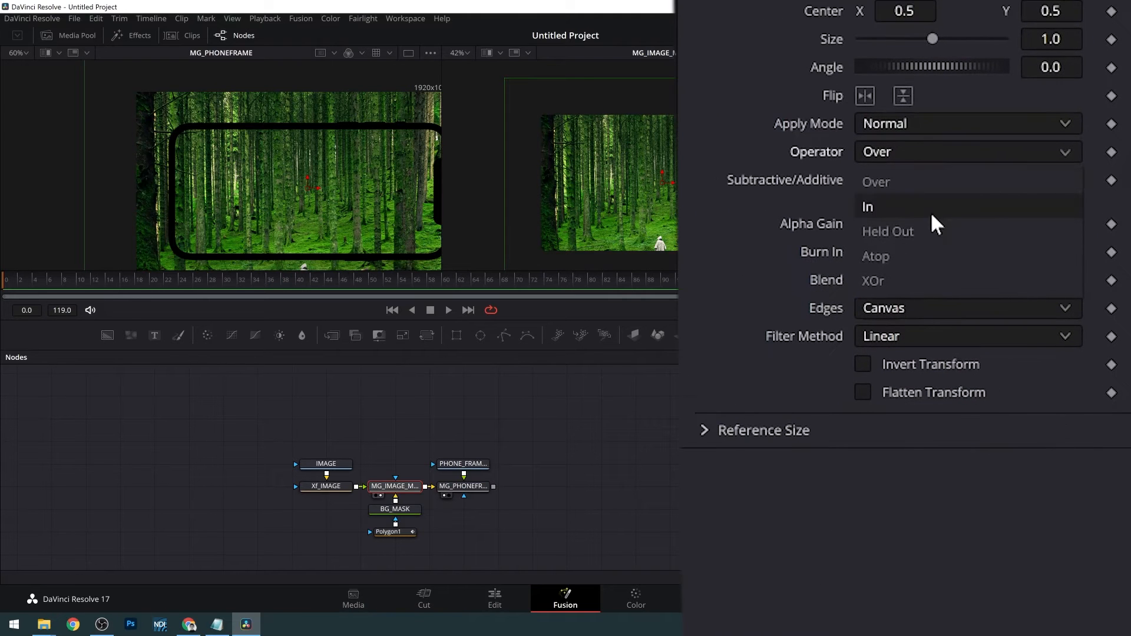
pyautogui.click(867, 207)
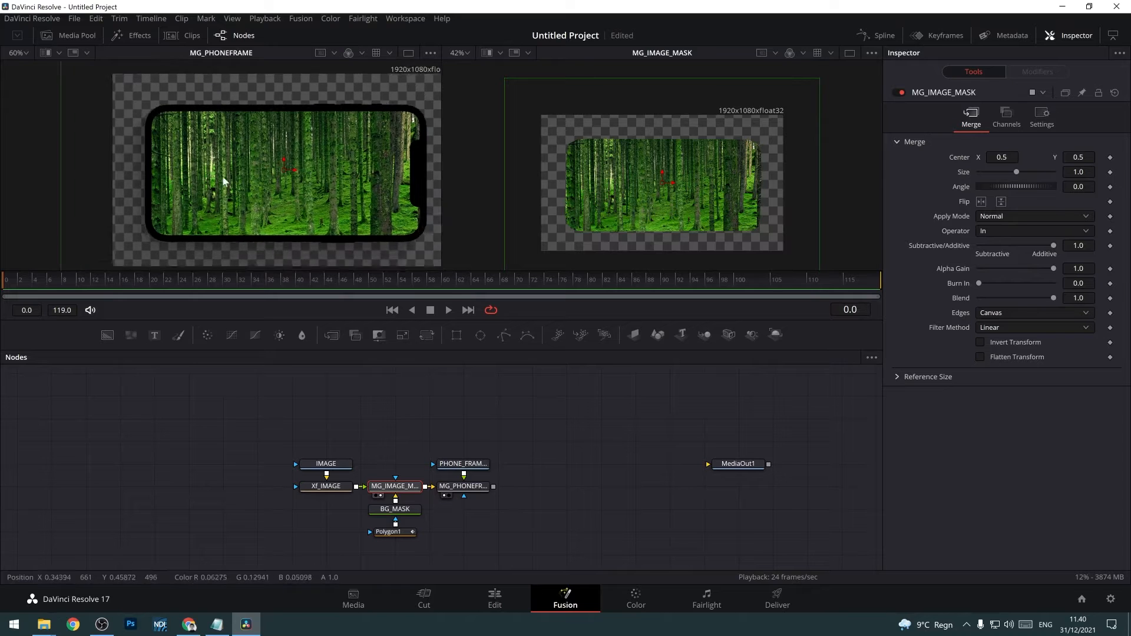
# Add a merge renamed MG_FINAL over a dark gray background under the phone composite.
pyautogui.click(462, 485)
pyautogui.write('MG_FIN')
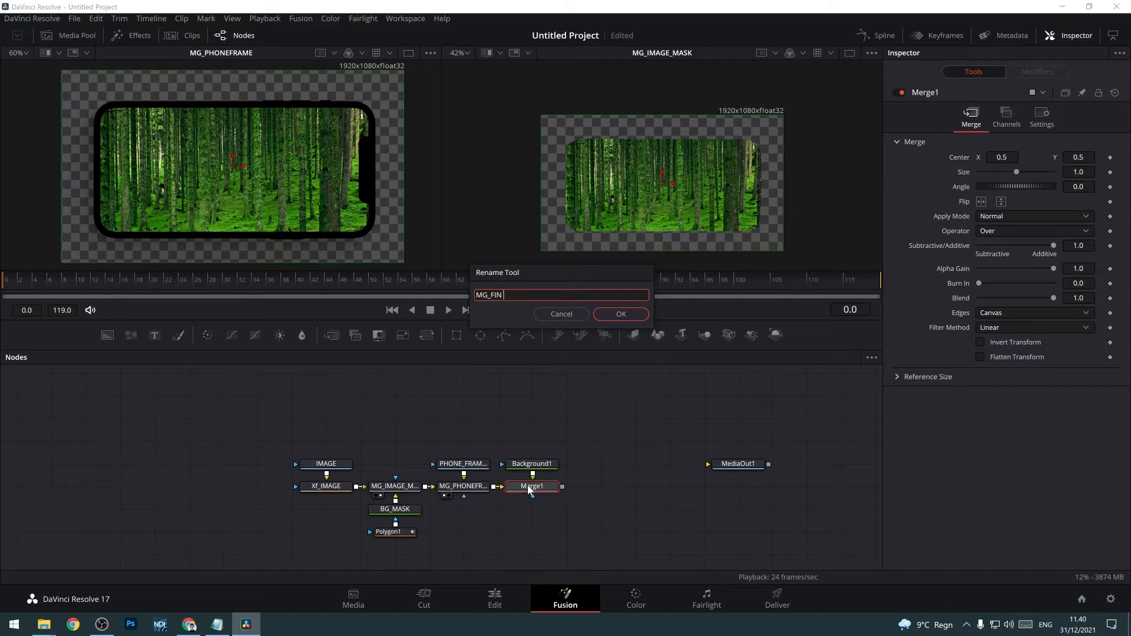
pyautogui.click(620, 313)
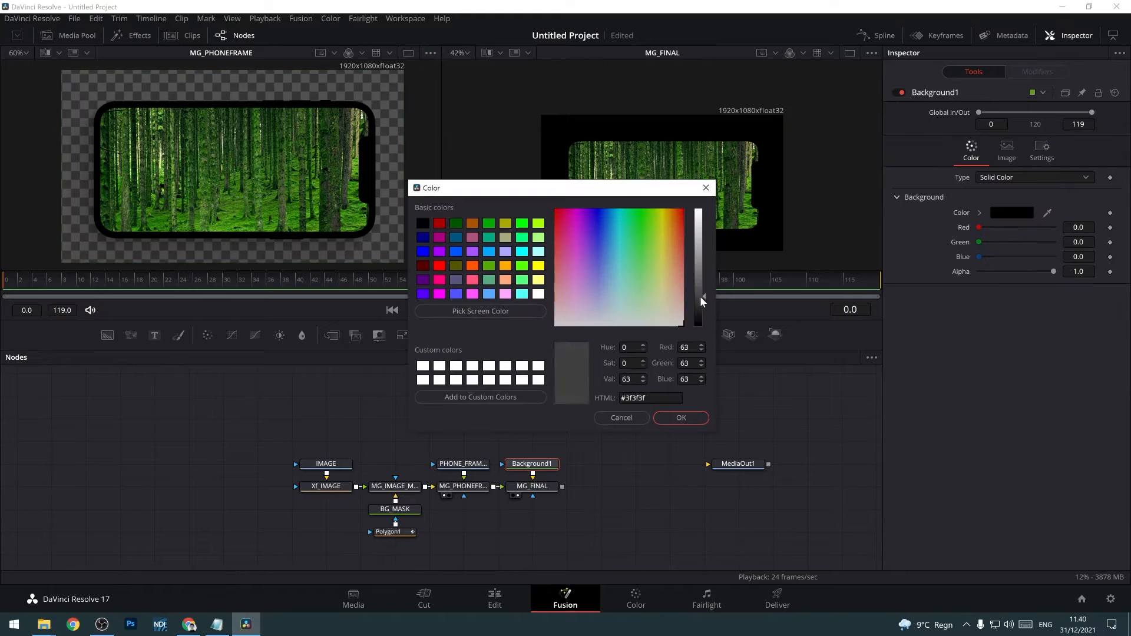
pyautogui.click(680, 417)
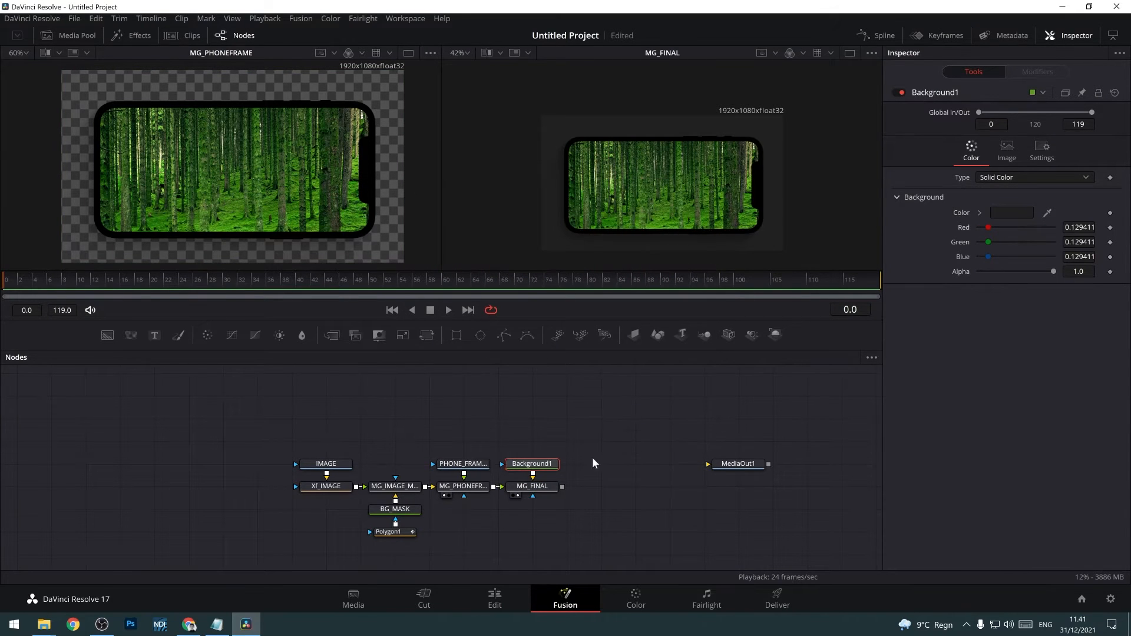
pyautogui.click(325, 486)
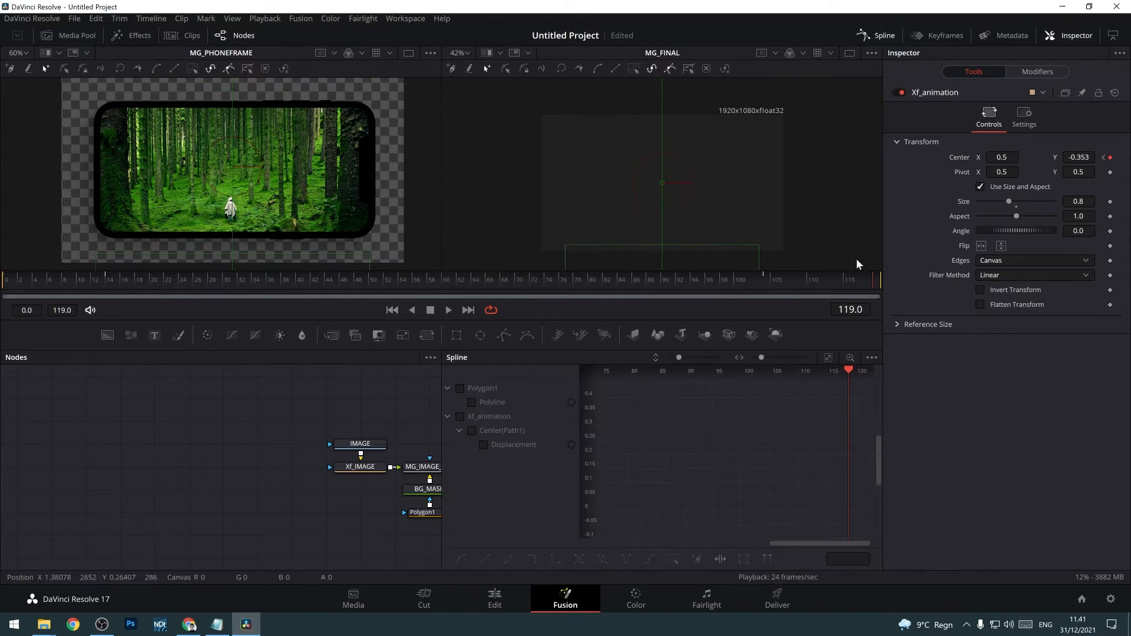
# Retime Xf_animation's slide-in keyframe on the Displacement curve so the phone holds mid-clip.
pyautogui.click(460, 417)
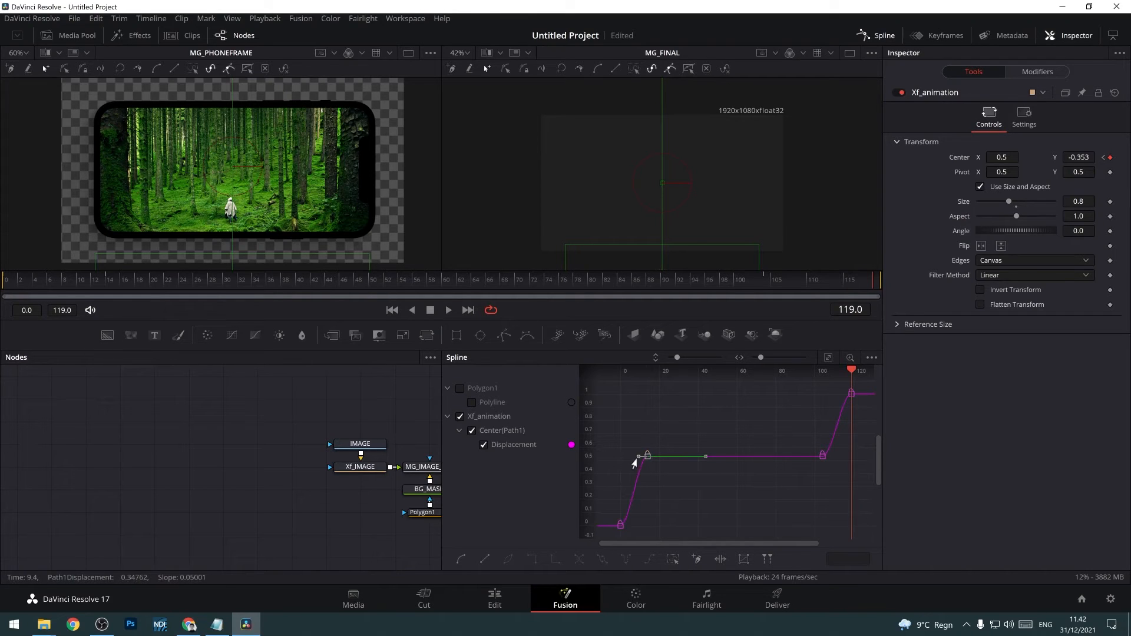
pyautogui.moveTo(636, 464); pyautogui.dragTo(636, 458)
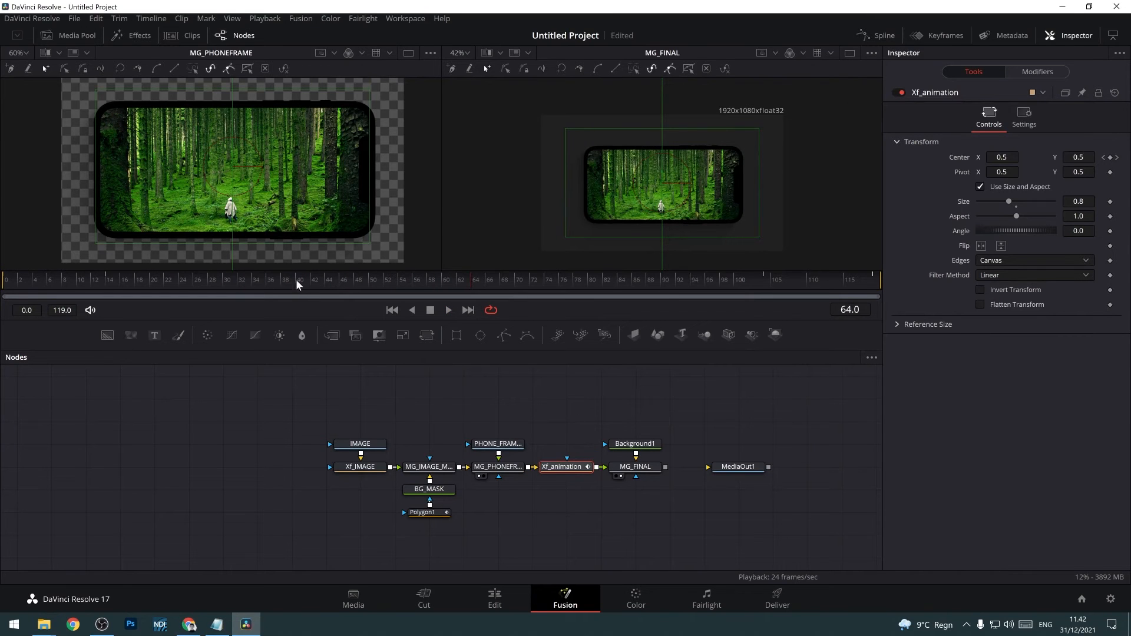
# Connect MG_FINAL to MediaOut1, swap IMAGE to the snowy mountain photo and resize it.
pyautogui.click(448, 310)
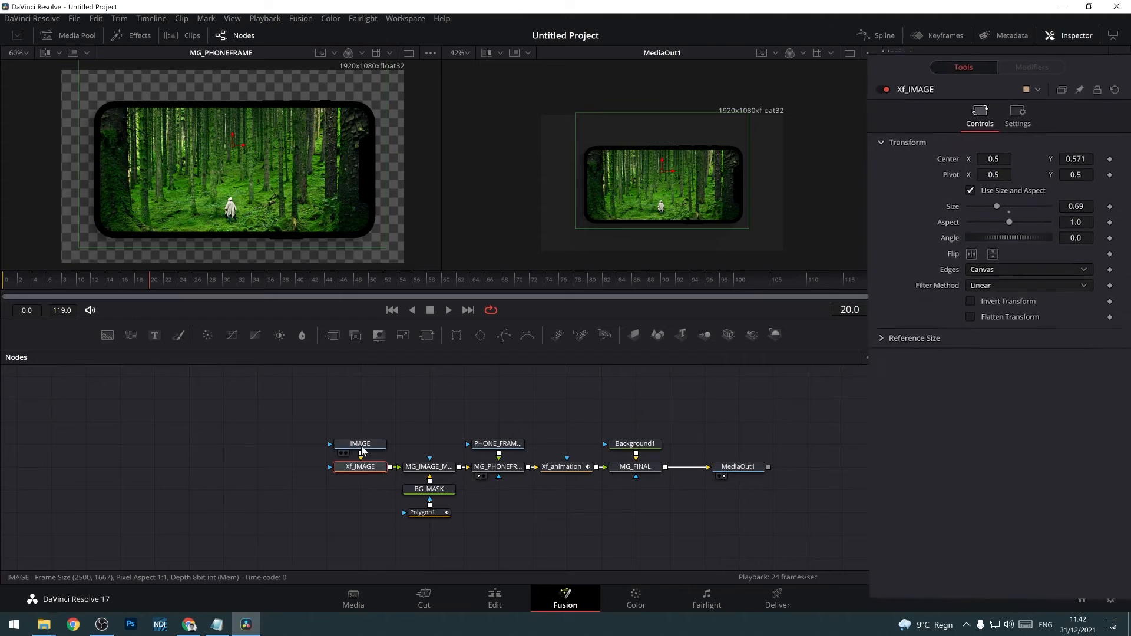
pyautogui.click(360, 444)
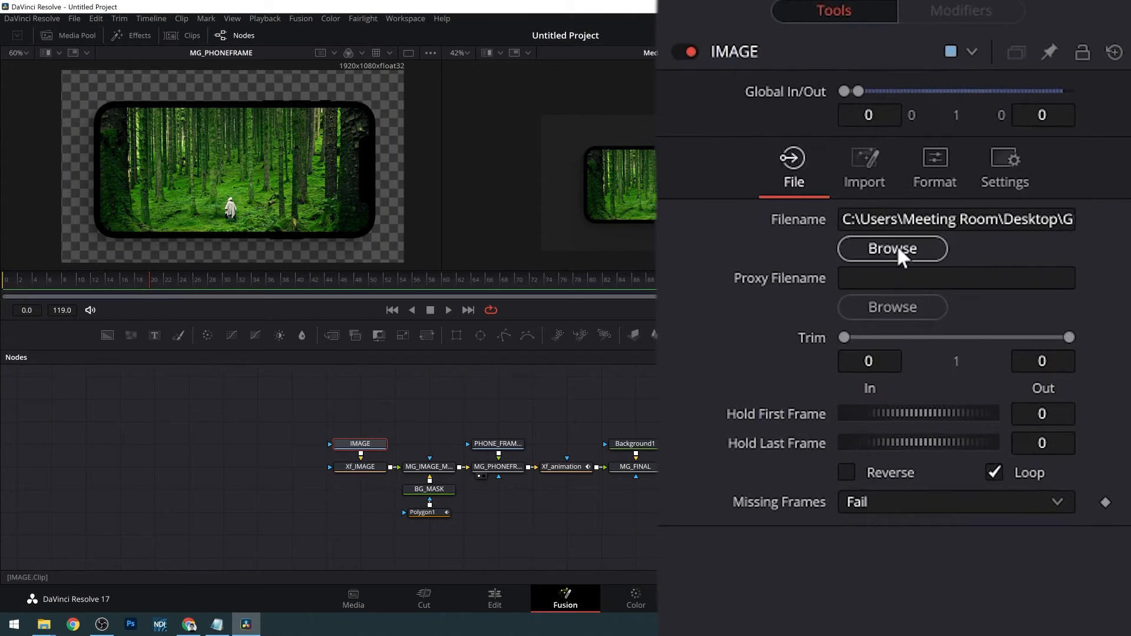
pyautogui.click(892, 249)
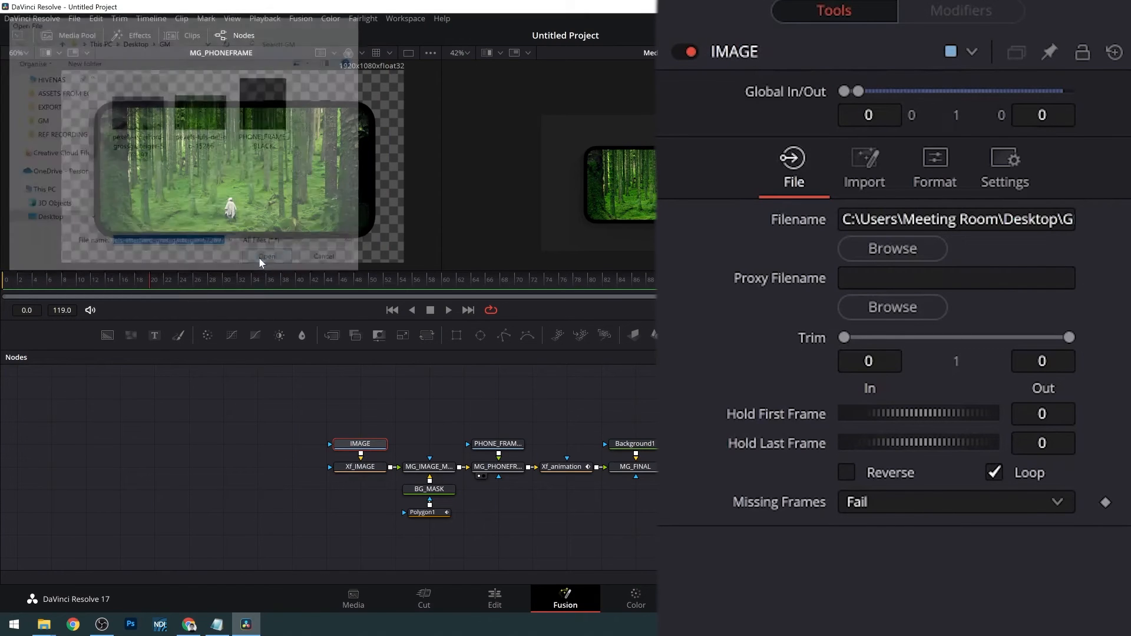
pyautogui.click(266, 257)
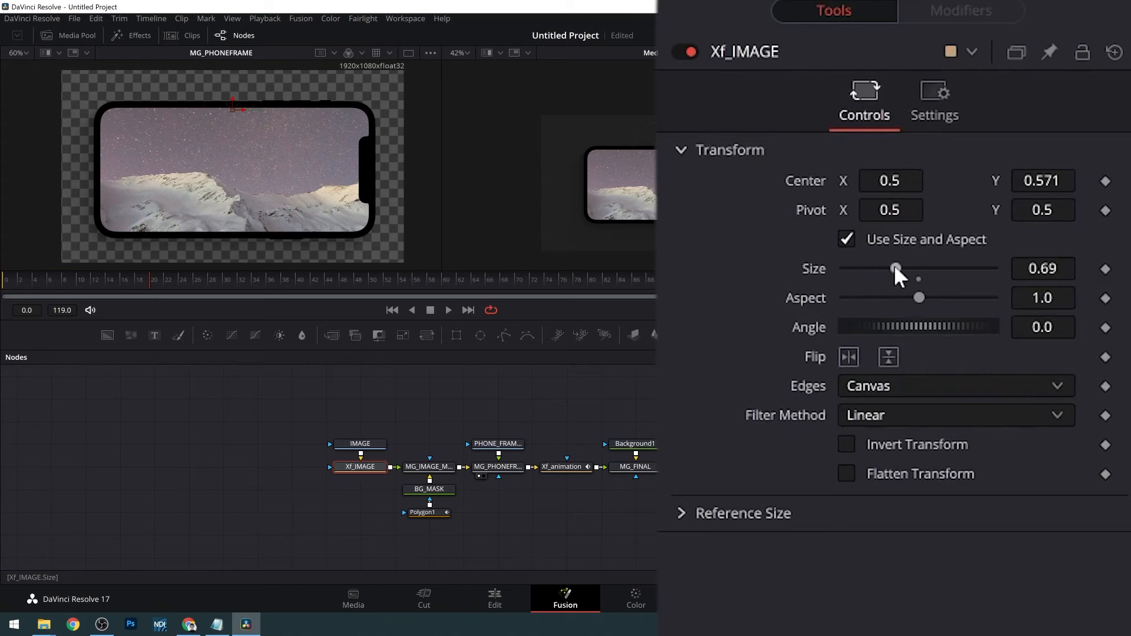
pyautogui.moveTo(896, 267); pyautogui.dragTo(871, 267)
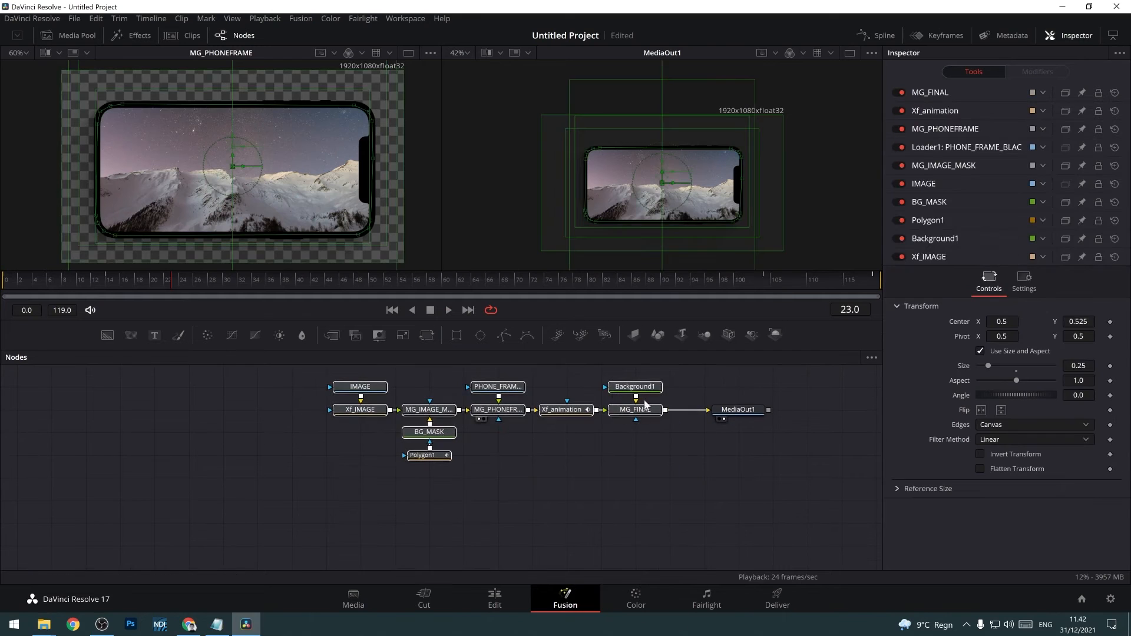
# Create a macro from all selected composite nodes via the right-click Macro menu.
pyautogui.rightClick(635, 410)
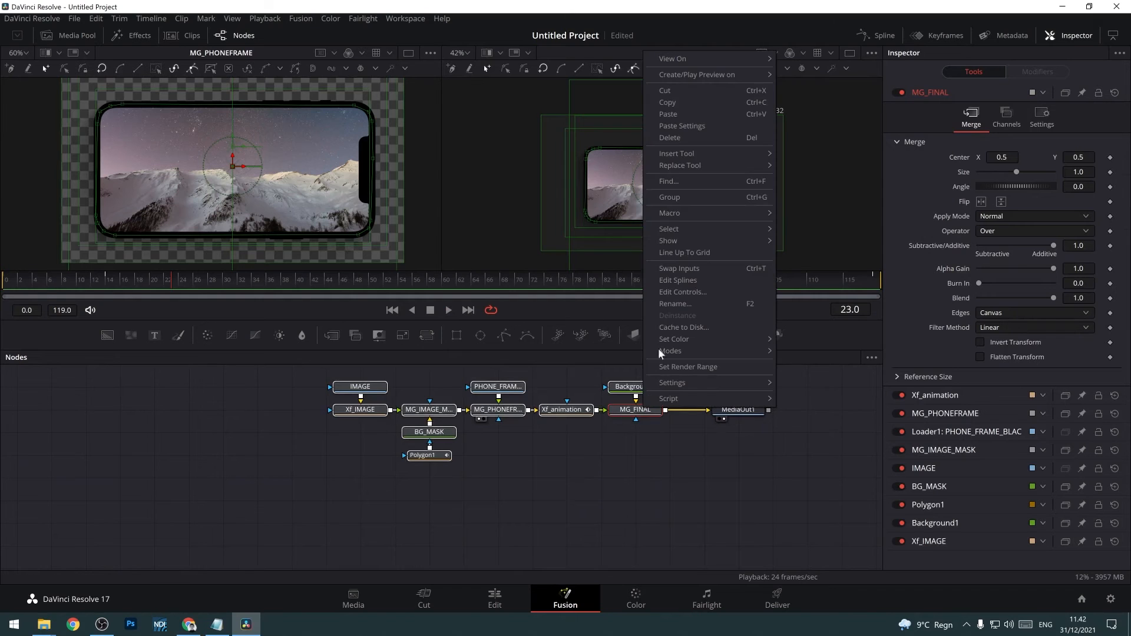
pyautogui.click(669, 213)
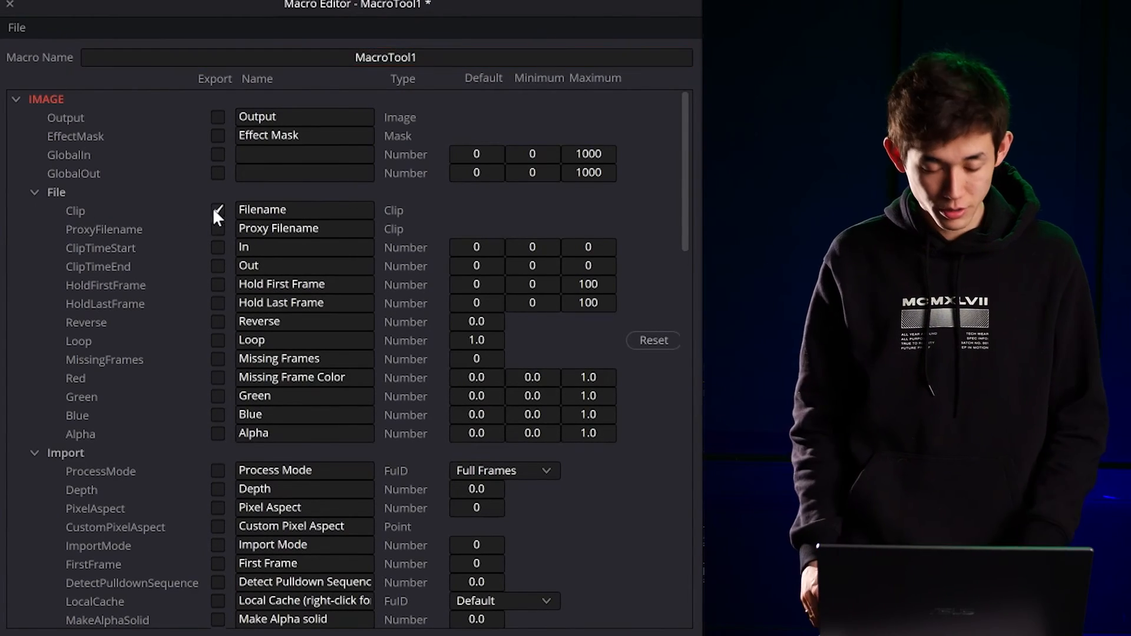
# Export IMAGE's Filename control, then collapse IMAGE and expand the Xf_IMAGE controls.
pyautogui.click(218, 210)
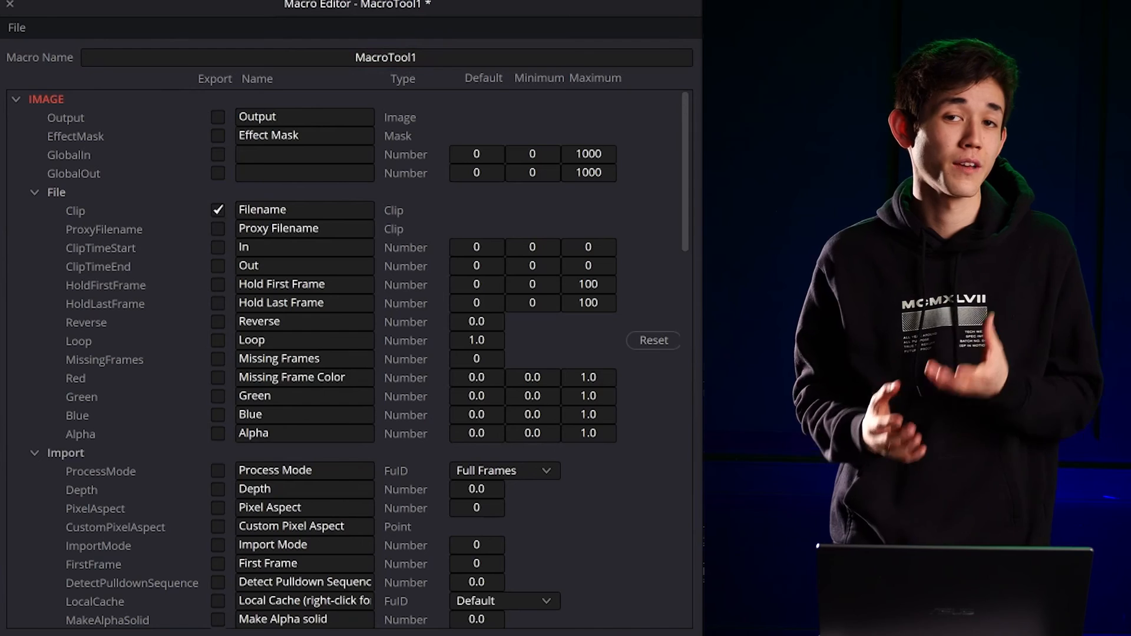
pyautogui.click(17, 98)
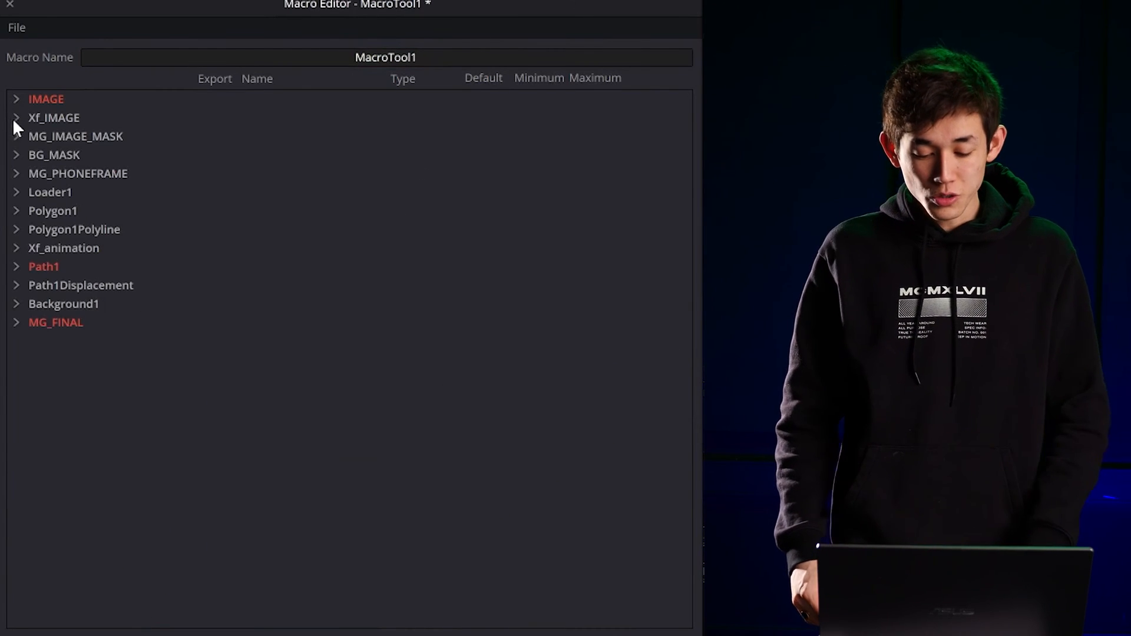
pyautogui.click(13, 117)
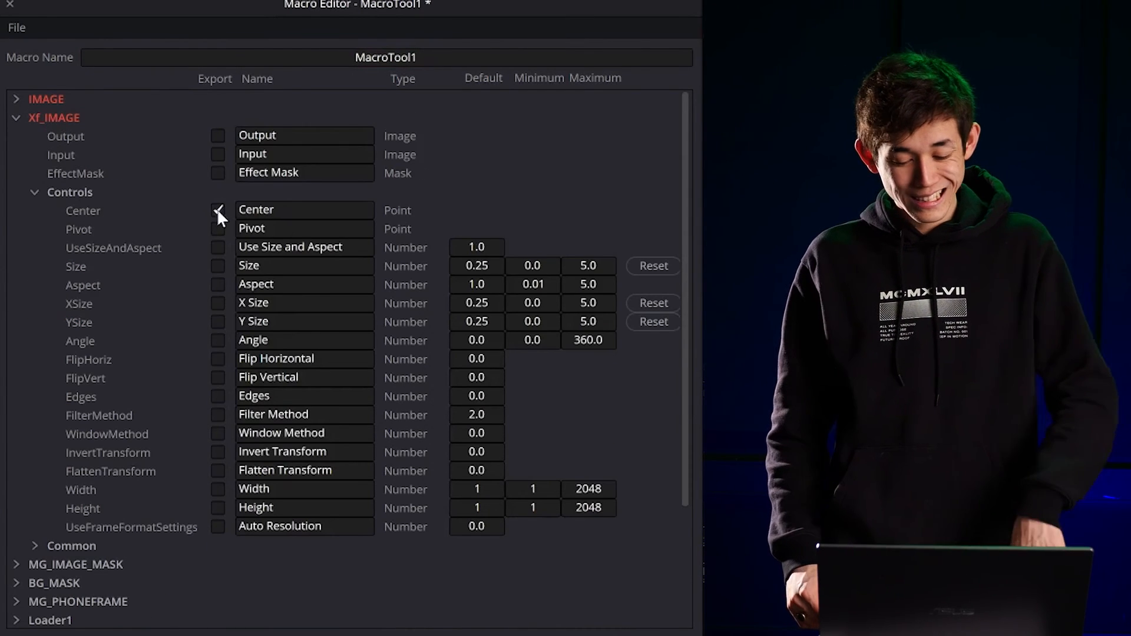